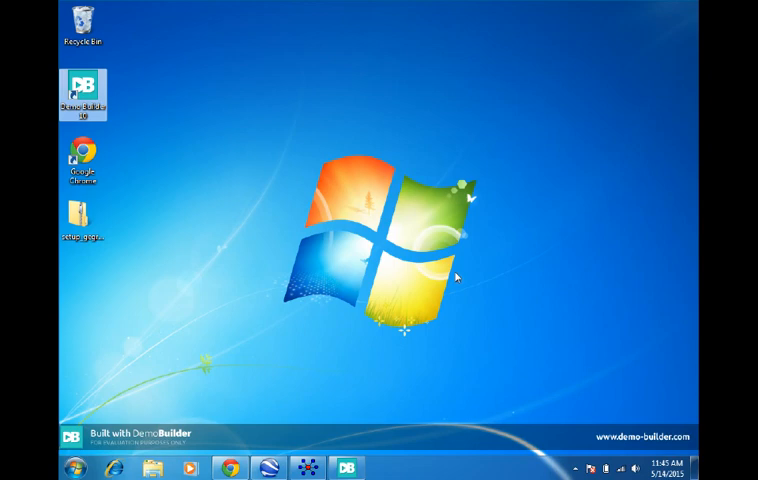
mouse_move(397, 368)
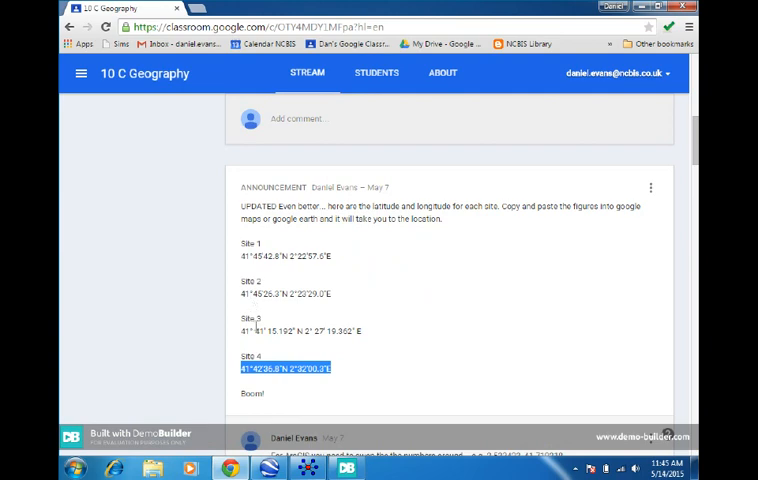
mouse_move(278, 357)
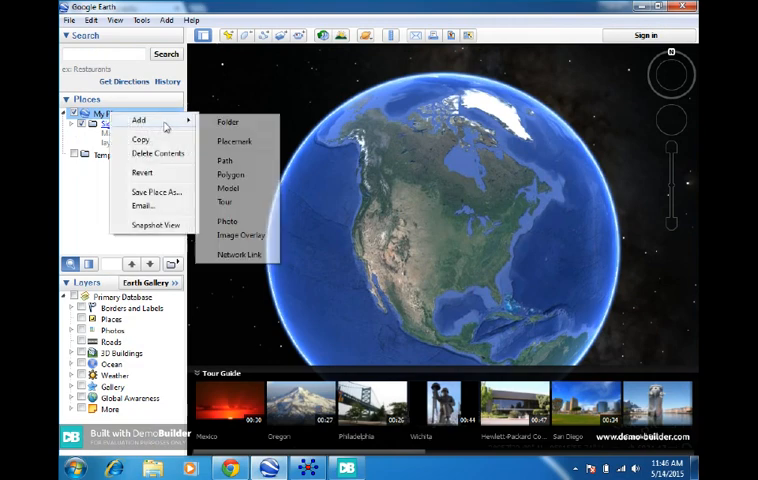
Add a new folder under My Places, entering the name 'La 1'.
click(228, 121)
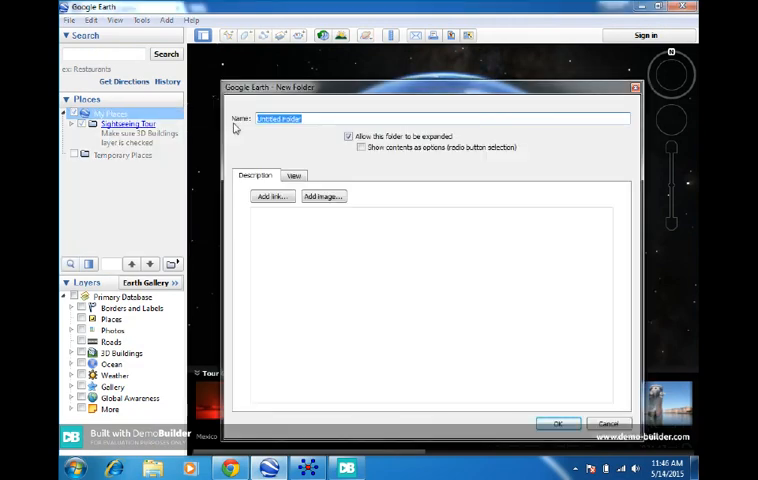
text(La 1)
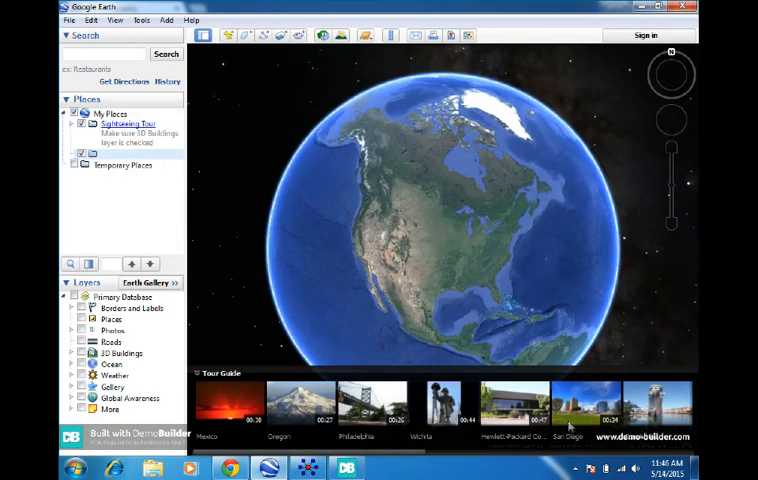
Add a Site 1 placemark to La Tordera with Classroom coordinates (longitude 2°22'57.6"E).
right_click(105, 155)
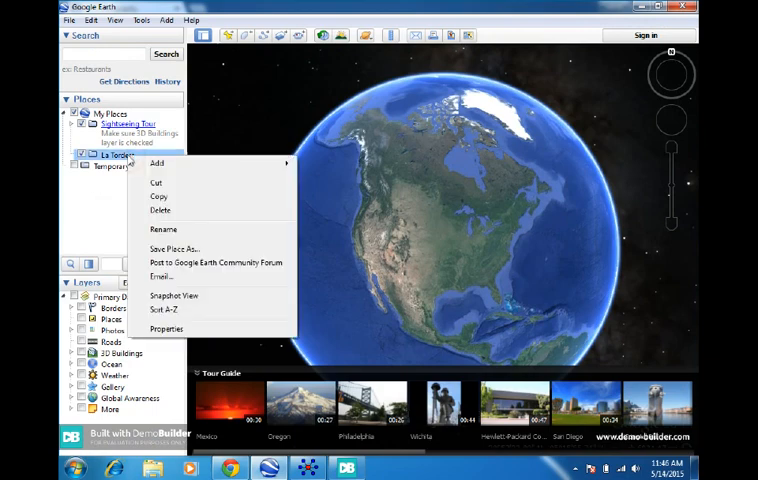
mouse_move(157, 163)
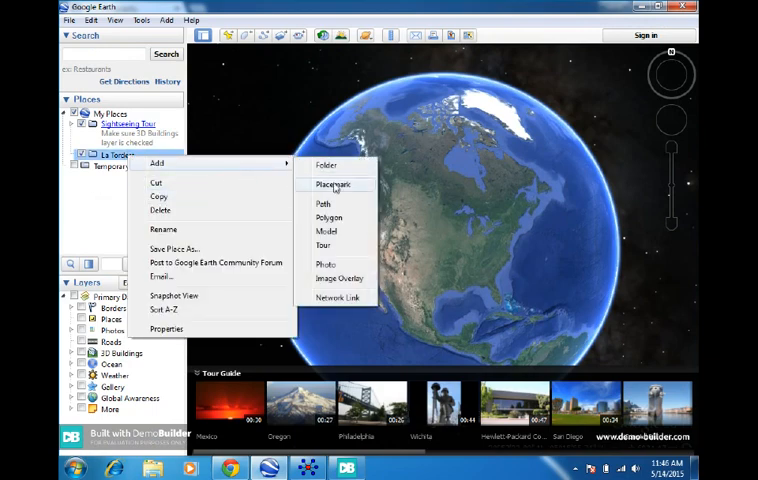
click(332, 184)
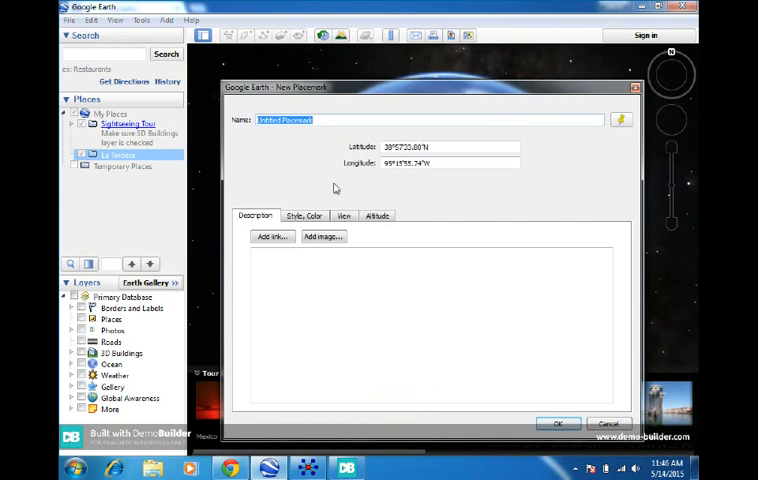
text(Site)
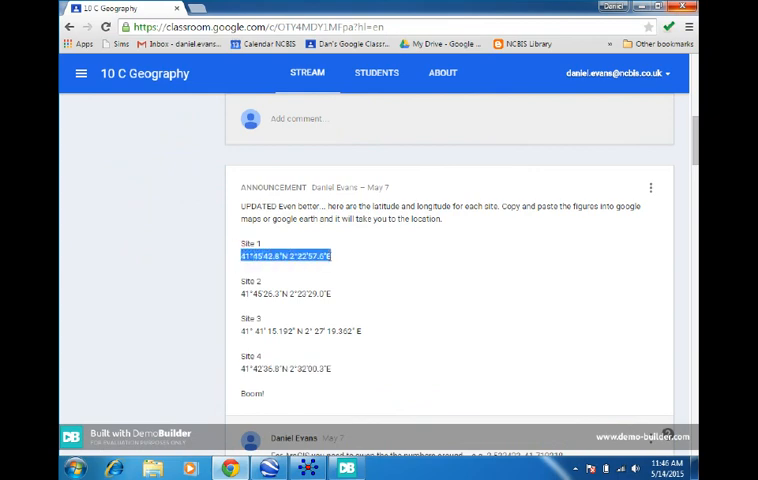
mouse_move(310, 317)
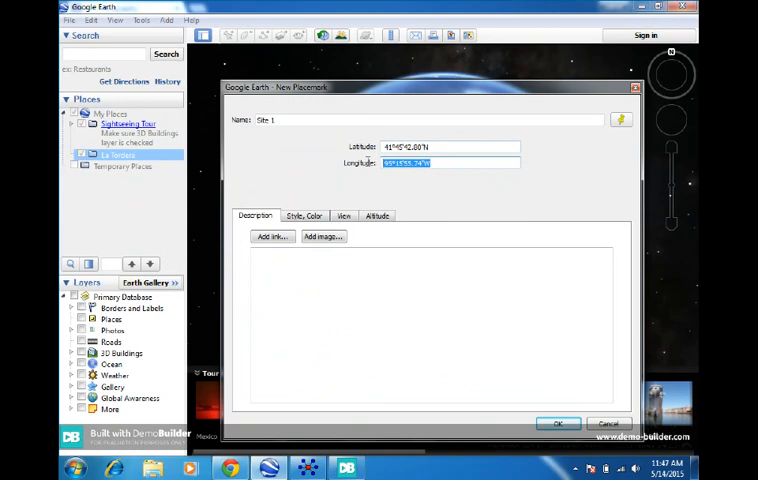
text(2°22'57.6"E)
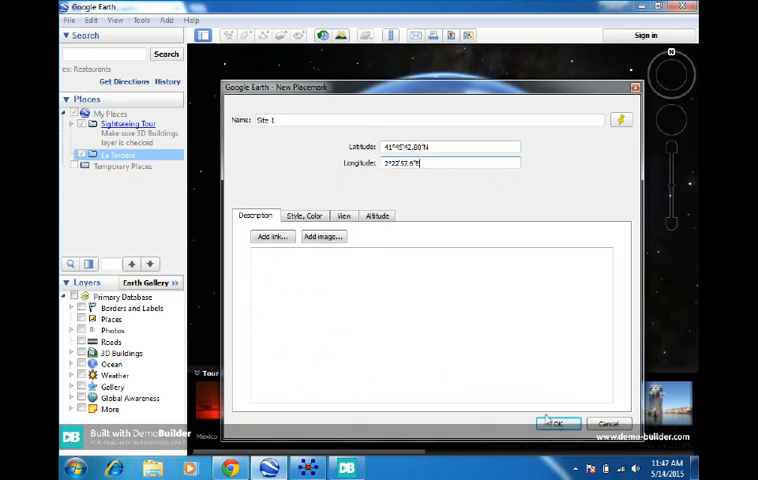
click(558, 423)
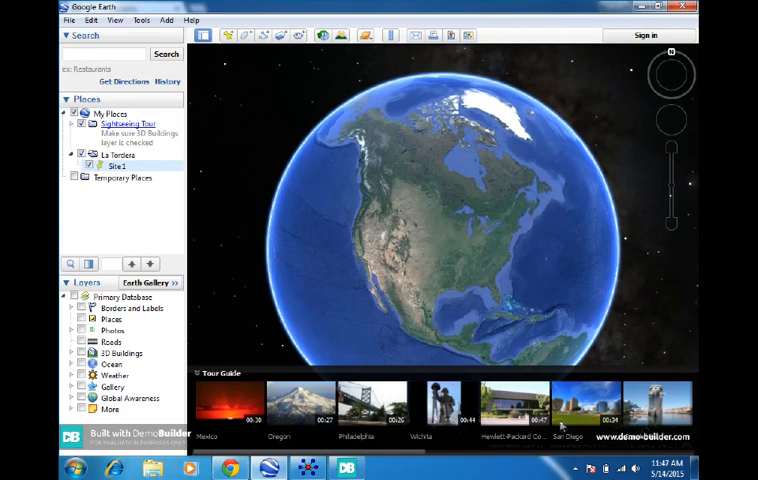
mouse_move(470, 263)
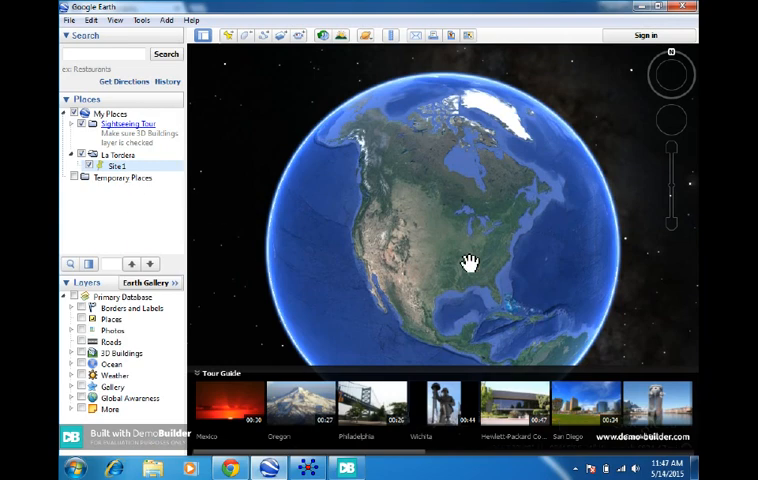
Rotate the globe to bring Site 1 on the Catalan coast into view.
drag(470, 260, 425, 185)
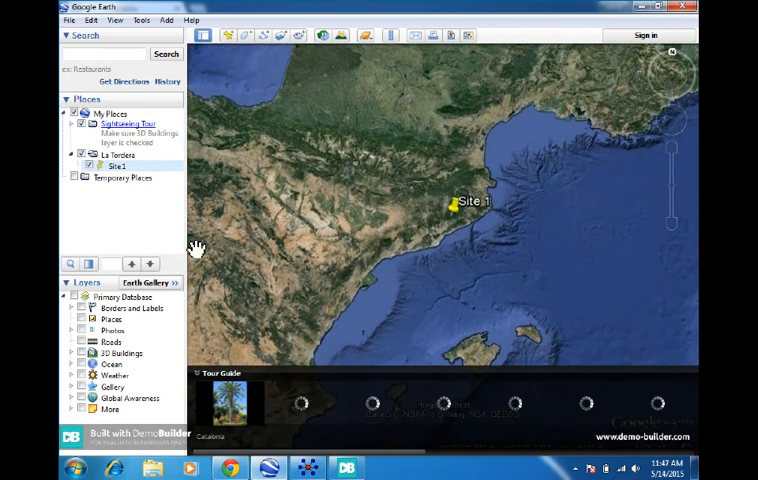
Add a Site 2 placemark to La Tordera using its pasted coordinates.
right_click(100, 155)
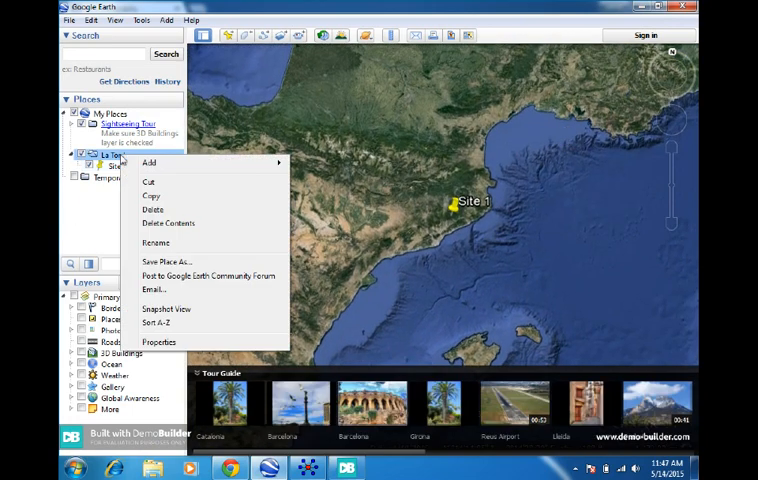
mouse_move(149, 161)
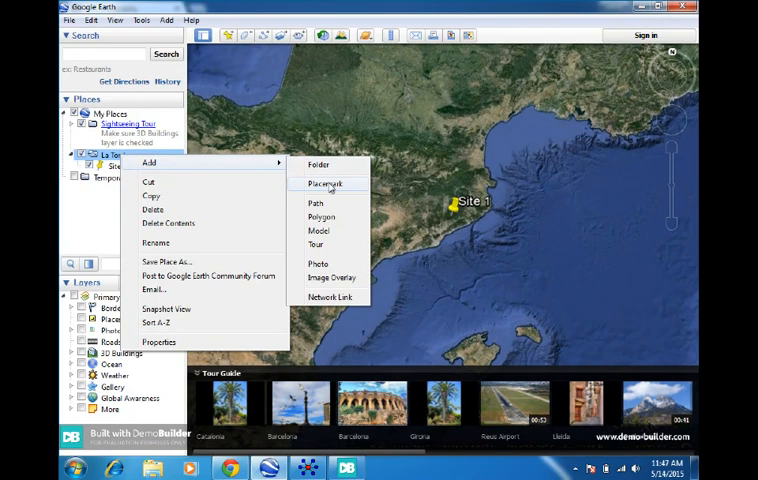
click(330, 184)
text(Site 2)
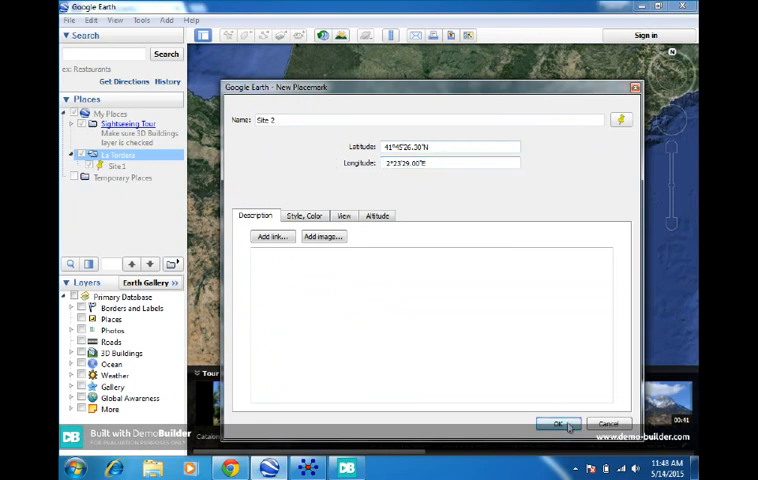
click(559, 423)
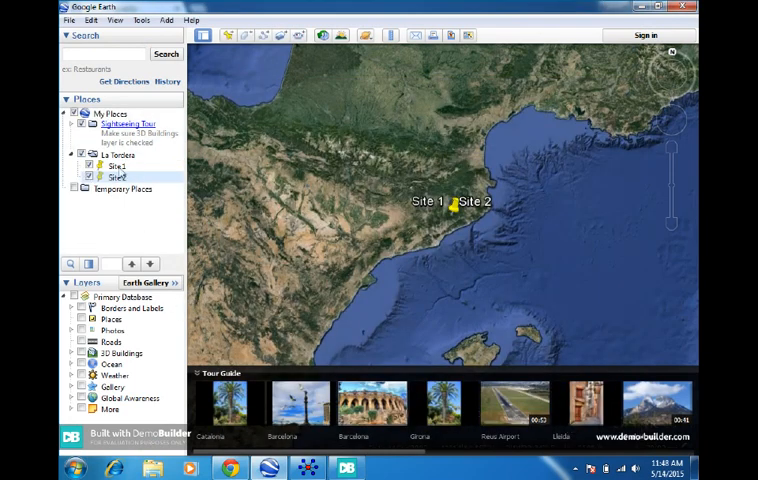
Add a Site 3 placemark to La Tordera with coordinates copied from the Classroom announcement.
click(112, 155)
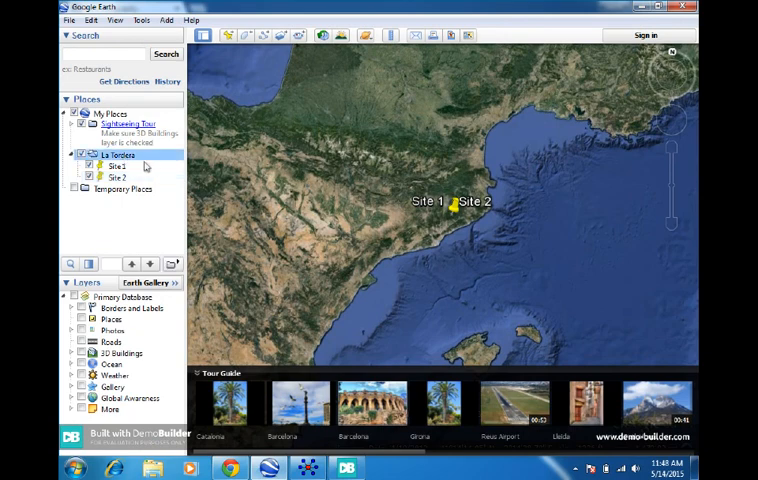
right_click(105, 155)
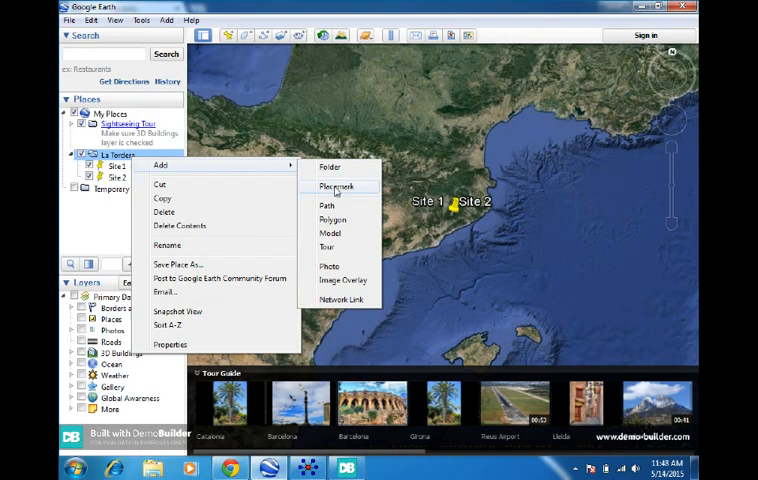
click(338, 187)
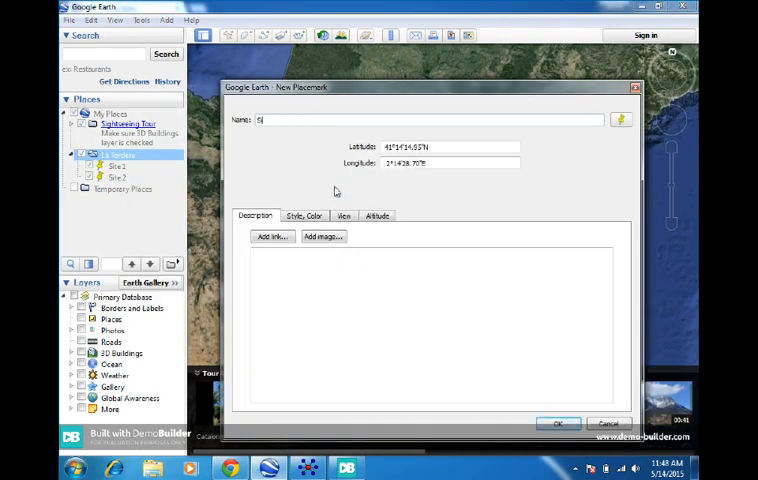
text(ite 3)
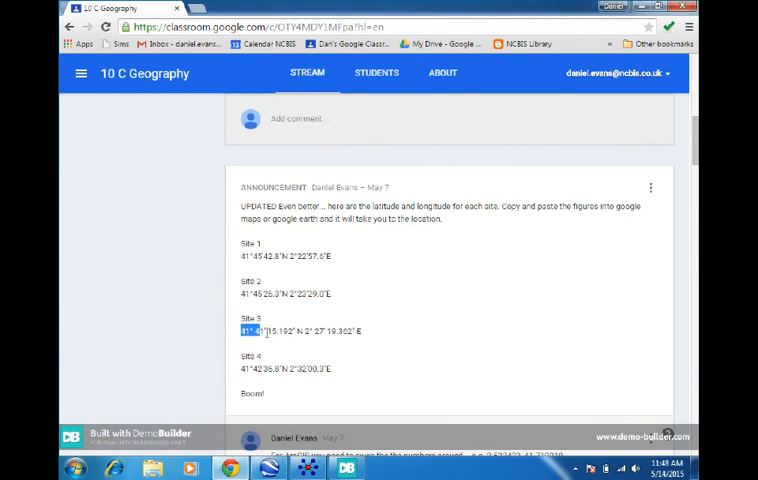
drag(241, 331, 366, 331)
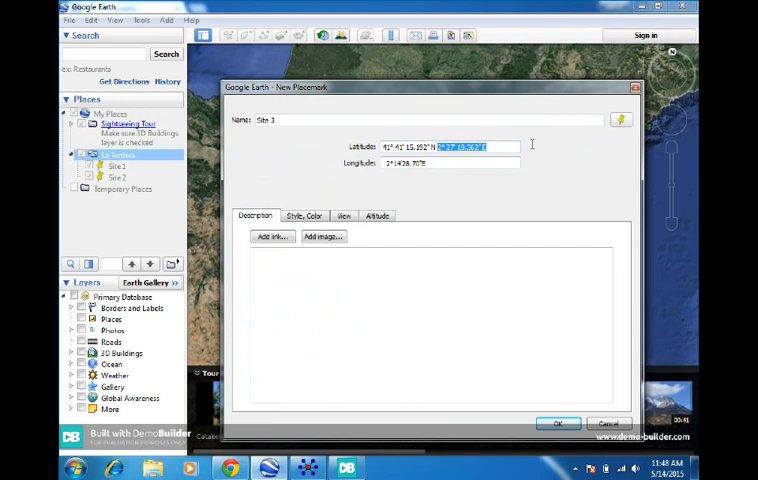
click(445, 163)
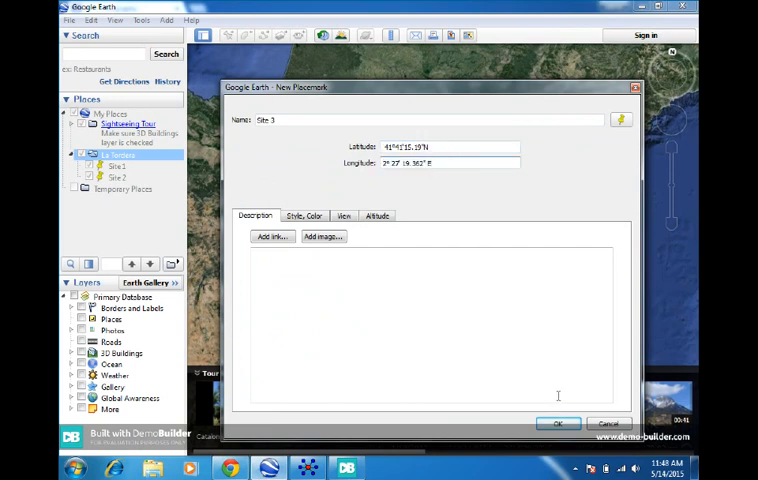
click(559, 422)
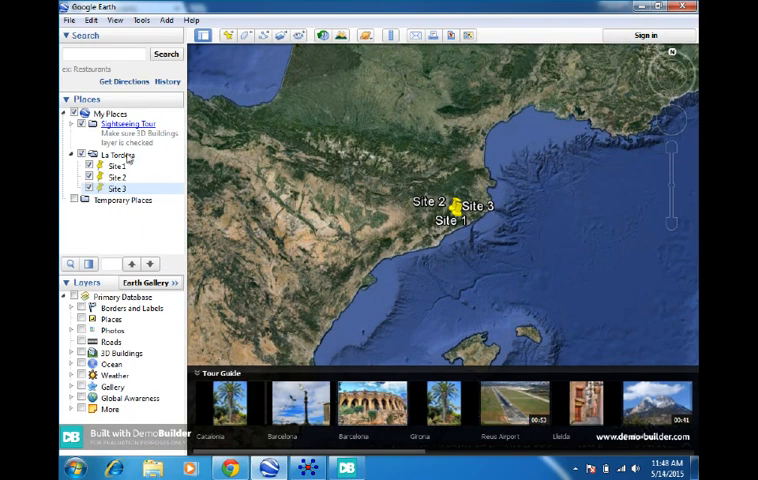
Add a Site 4 placemark at 41°42'36.8"N 2°02'00.3"E to La Tordera.
right_click(110, 155)
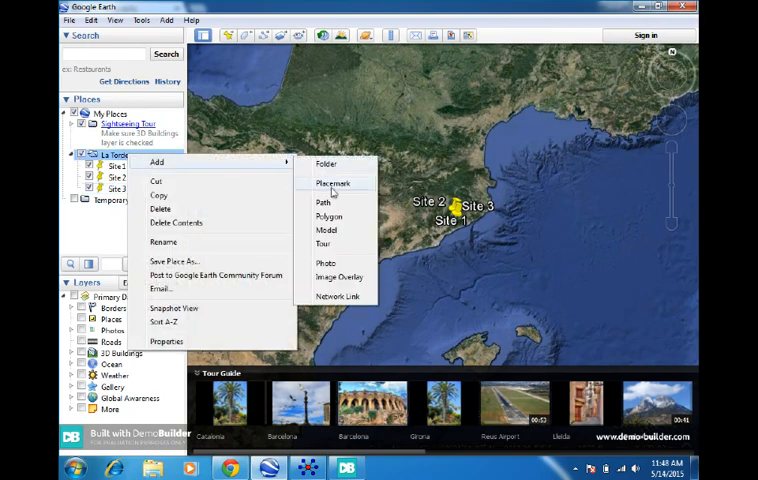
click(334, 182)
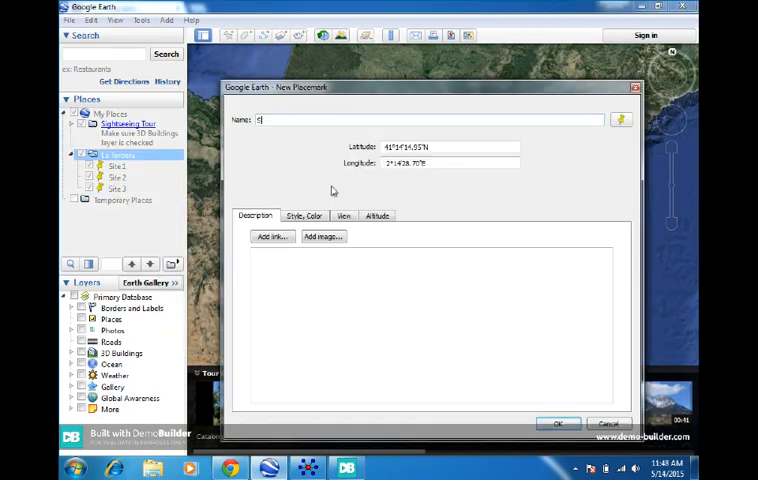
text(Site 4)
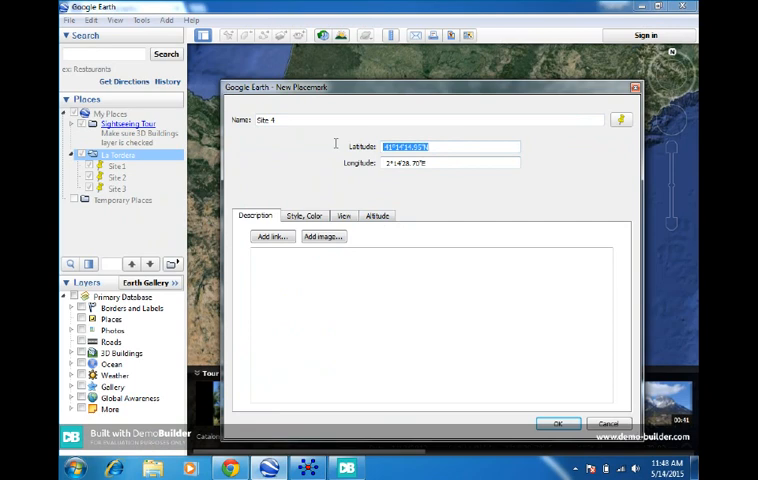
text(41°42'36.8"N 2°02'00.3"E)
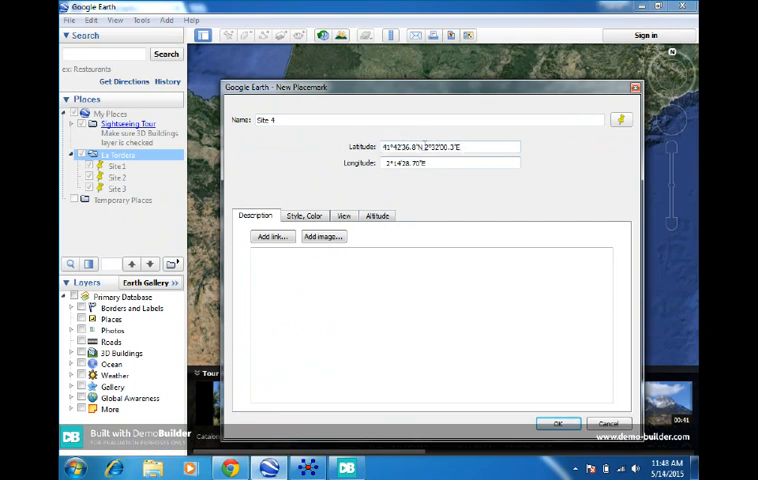
double_click(440, 146)
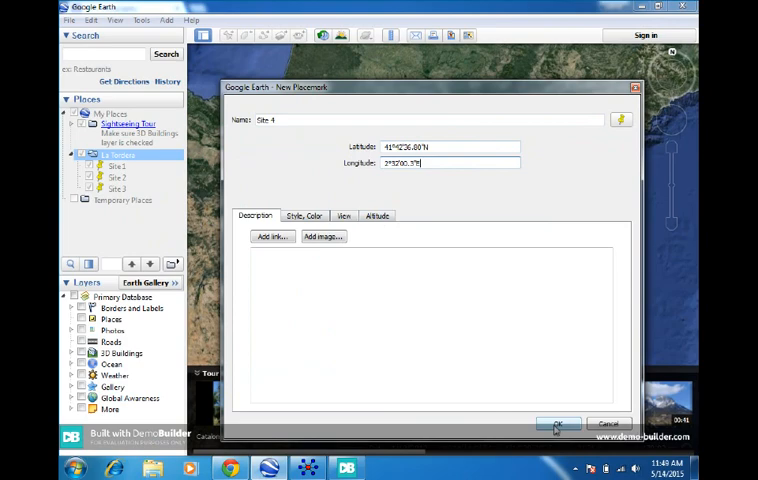
click(558, 424)
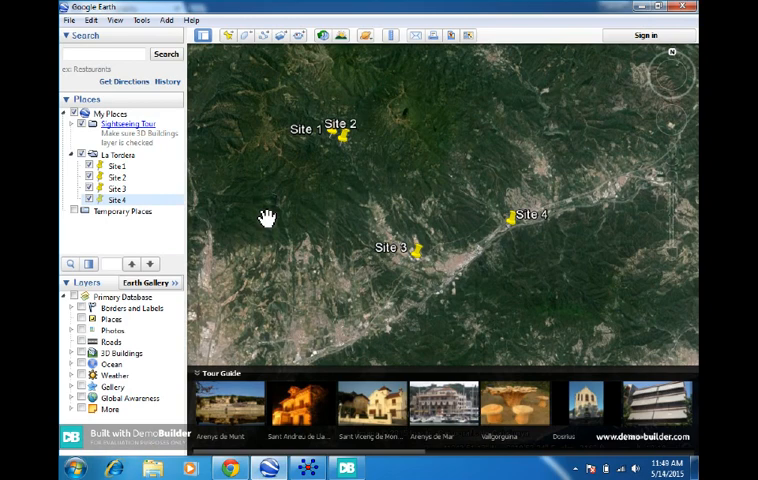
click(115, 155)
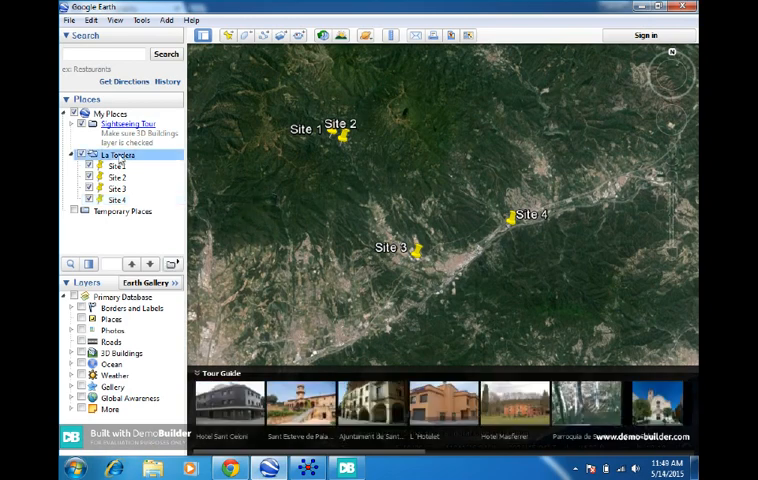
Save the La Tordera folder to the Desktop as a plain Kml file.
right_click(110, 154)
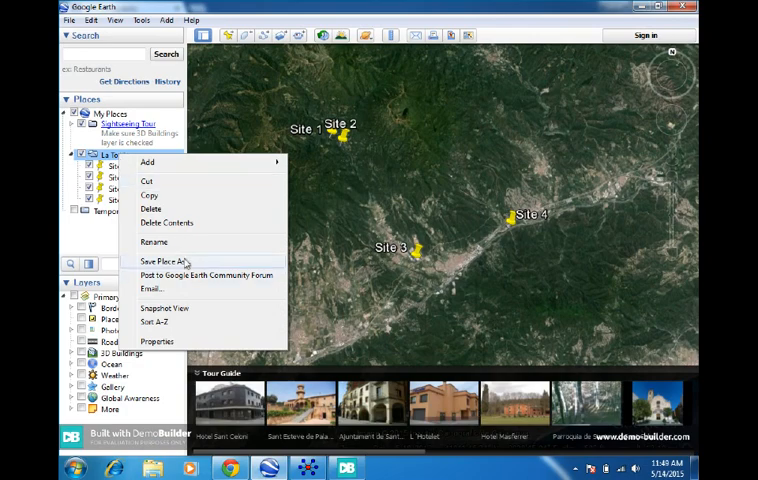
click(168, 261)
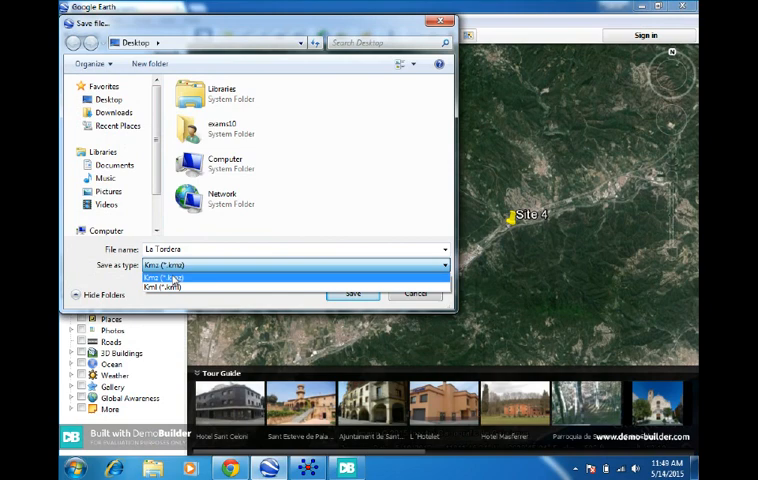
click(160, 287)
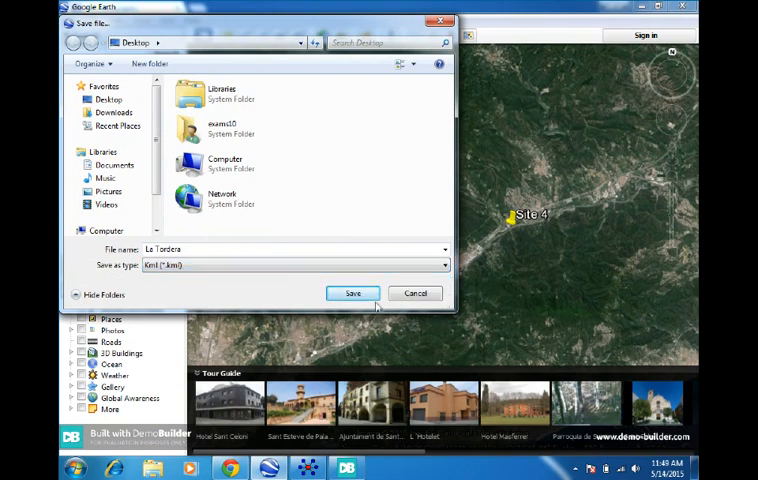
click(353, 293)
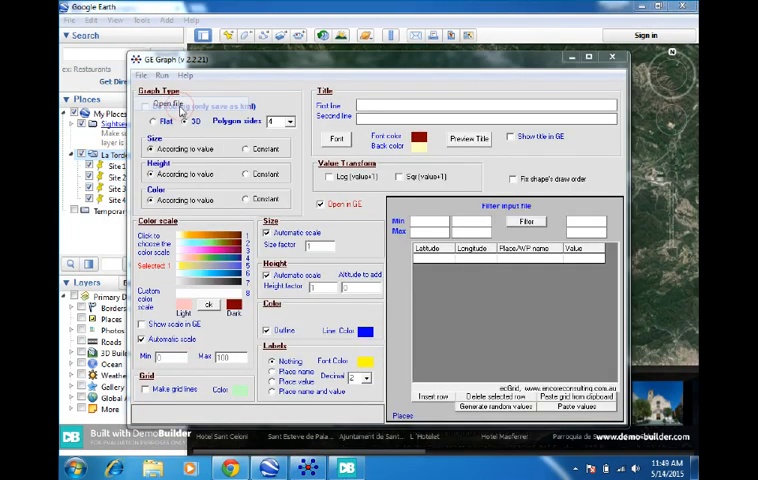
Load La Tordera.kml from the Desktop into GE Graph.
click(158, 103)
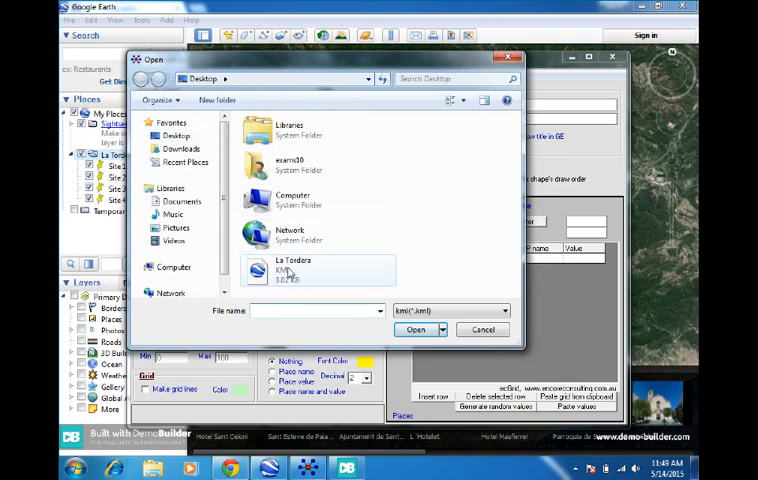
click(415, 329)
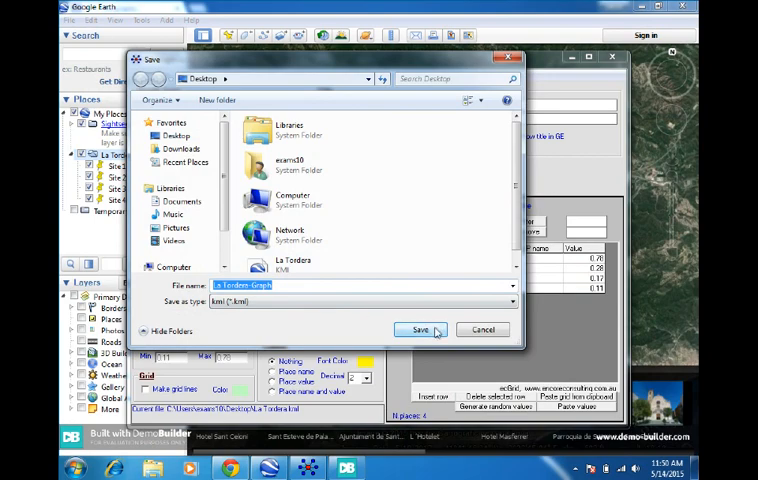
Save the generated La Tordera-Graph file so its columns appear in Google Earth.
click(419, 329)
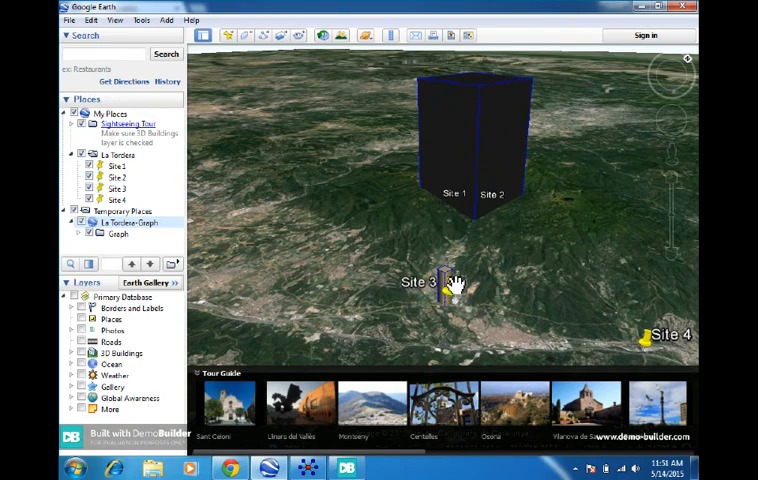
mouse_move(311, 162)
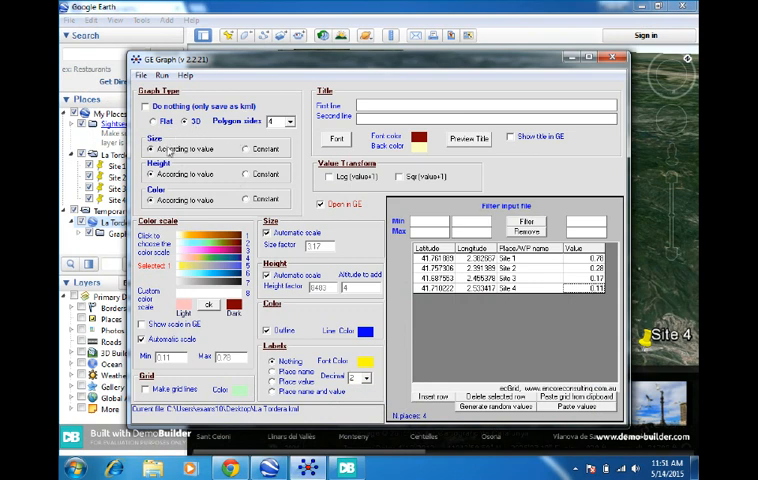
Switch to constant column size, regenerate and overwrite La Tordera-Graph, and reload it.
click(245, 149)
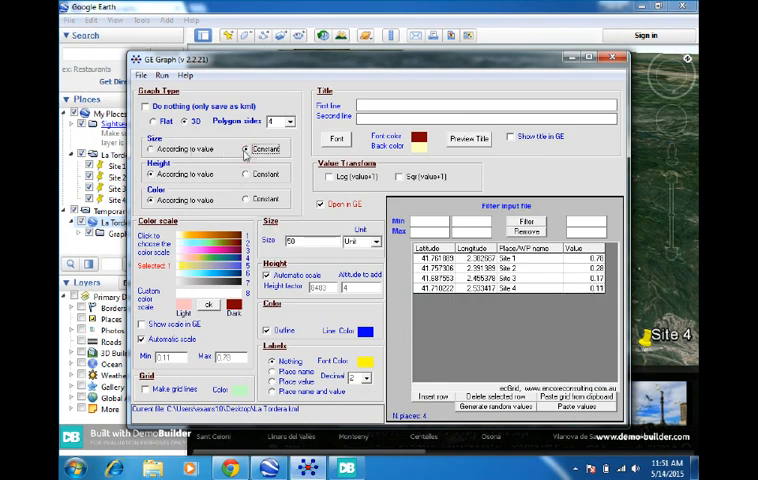
click(375, 243)
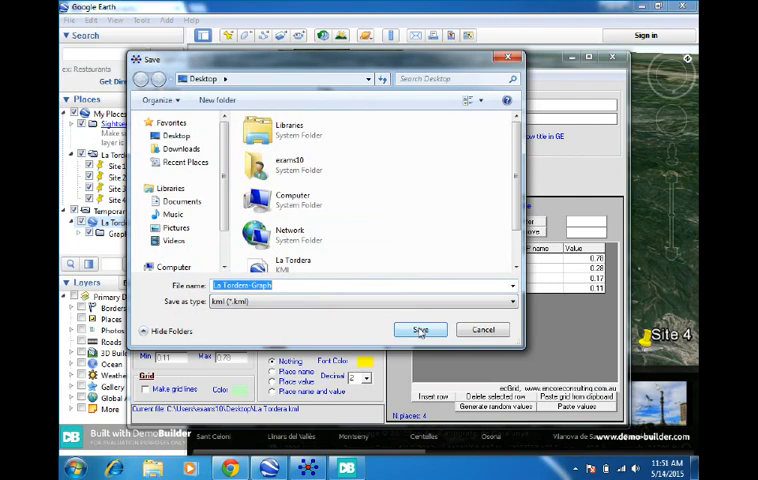
click(420, 329)
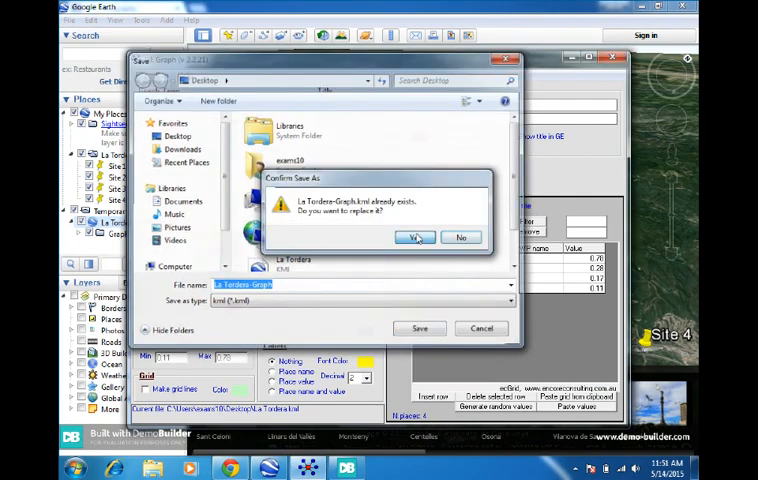
click(411, 237)
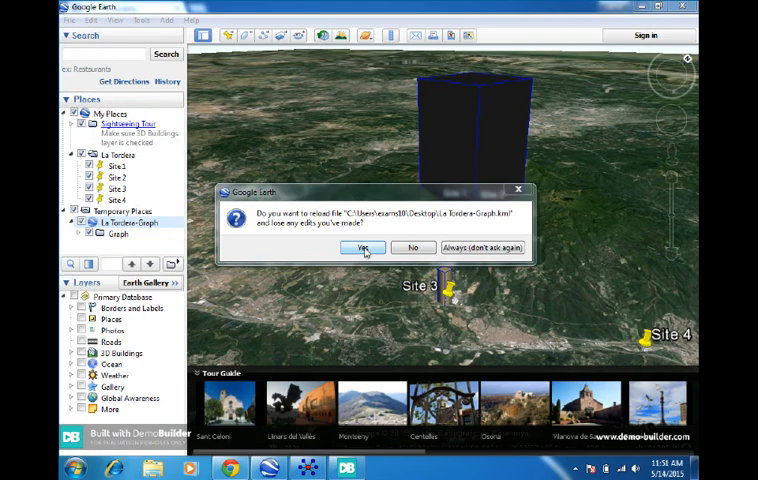
click(361, 247)
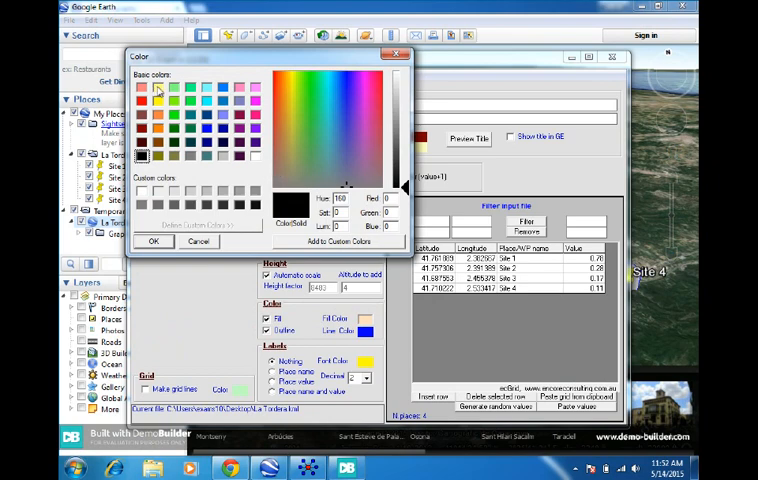
Set the column fill to yellow, regenerate and overwrite La Tordera-Graph, then reload it in Google Earth.
click(153, 241)
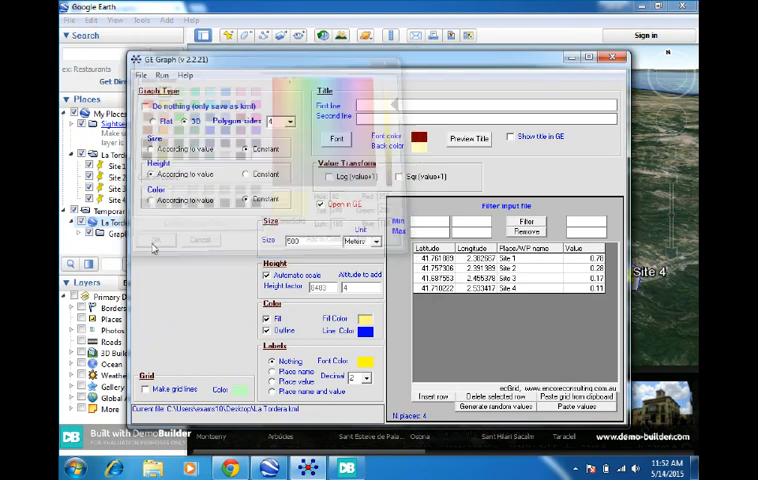
click(163, 75)
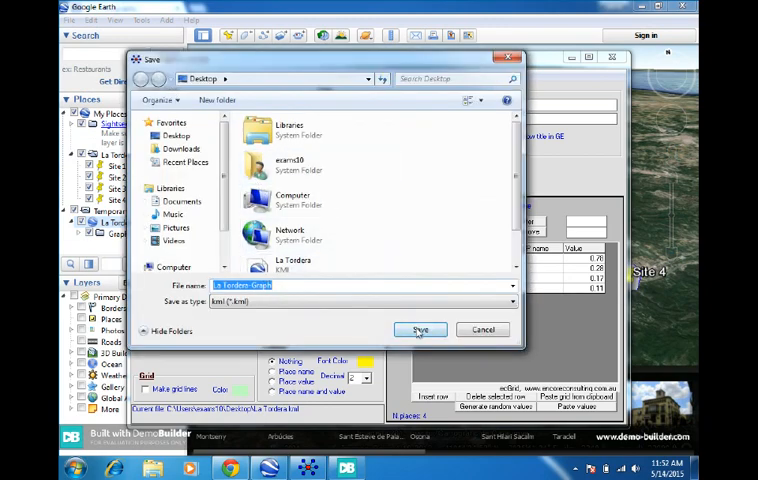
click(420, 330)
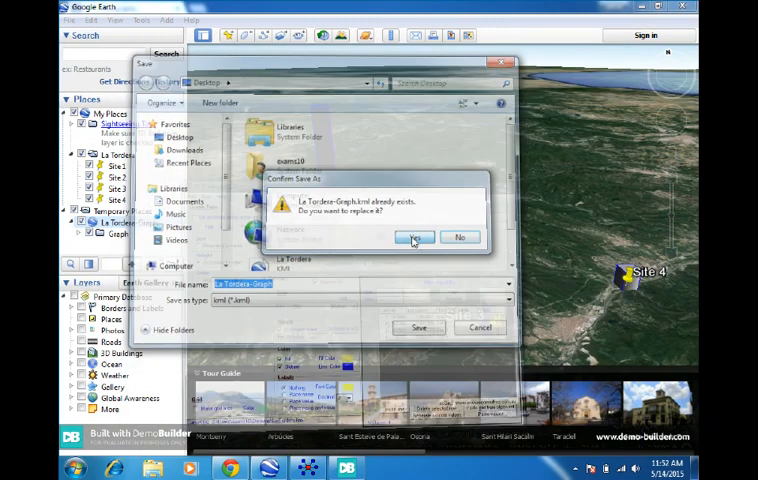
click(414, 237)
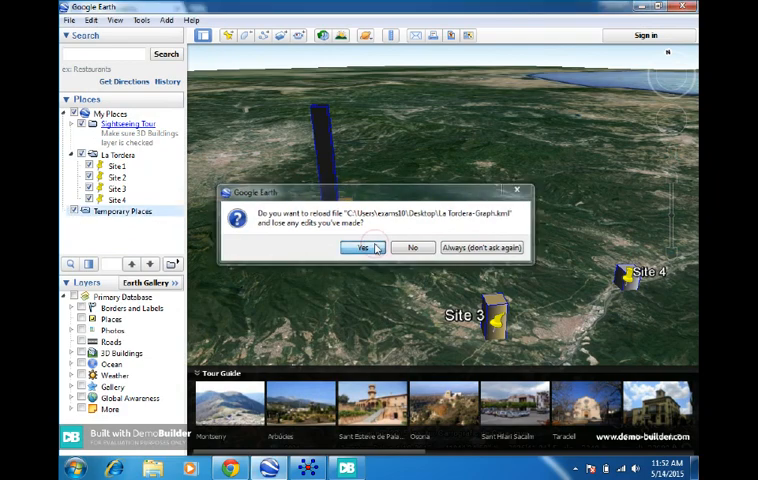
click(362, 247)
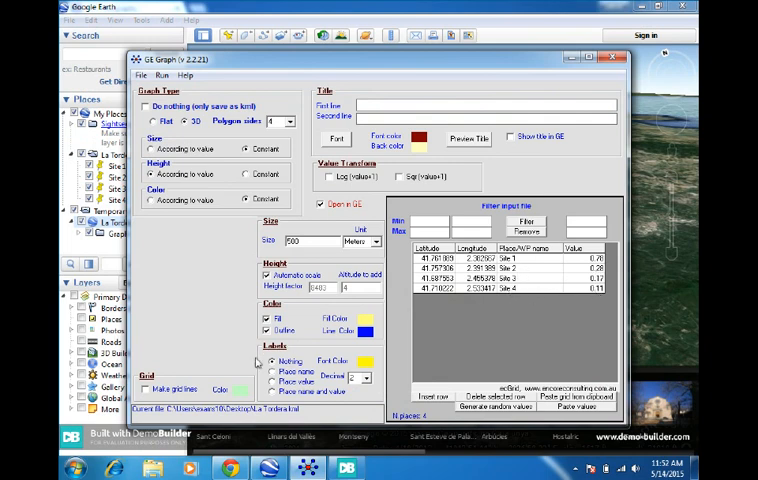
Label the columns with place name and value, save the graph, and reload it in Google Earth.
click(272, 392)
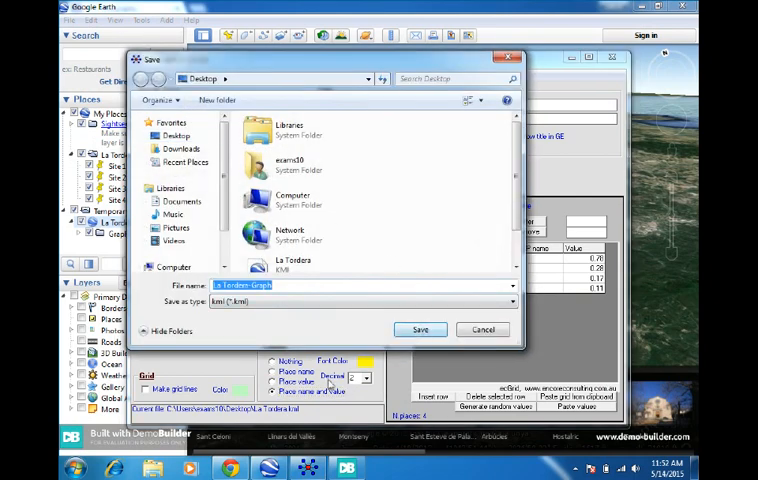
click(420, 329)
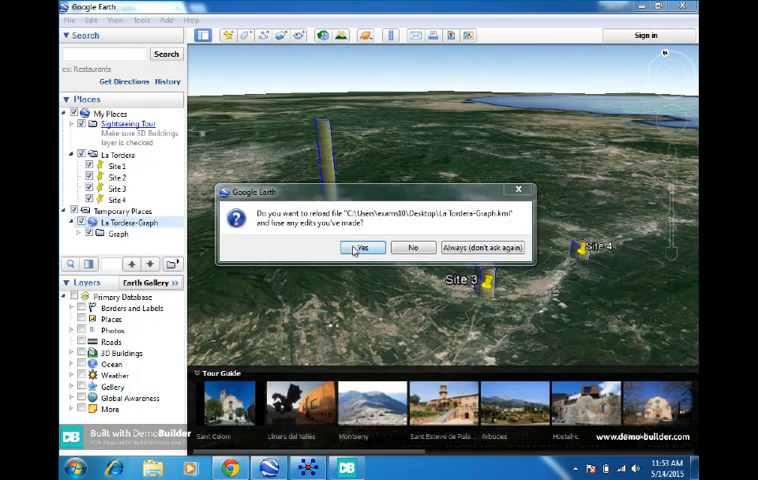
click(362, 247)
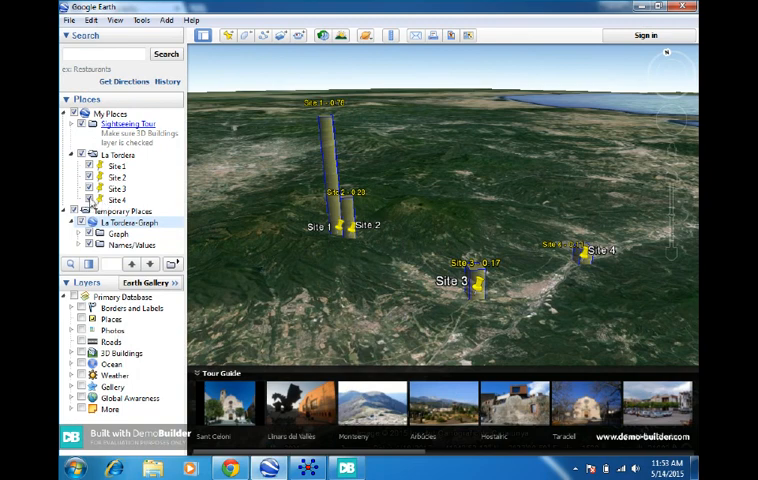
Hide the Site 4, Site 3 and Site 2 placemarks in the Places panel.
click(115, 189)
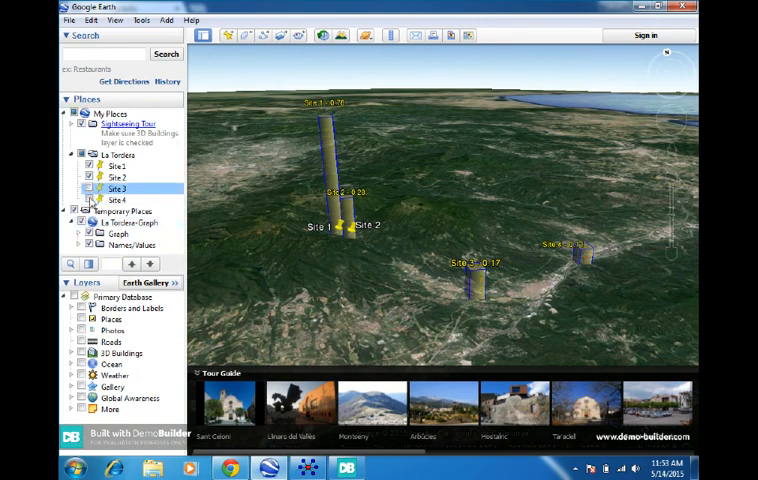
click(123, 177)
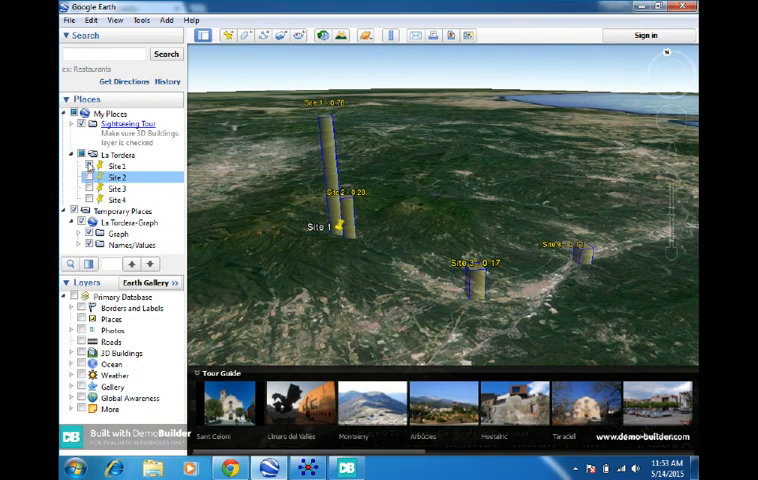
click(123, 165)
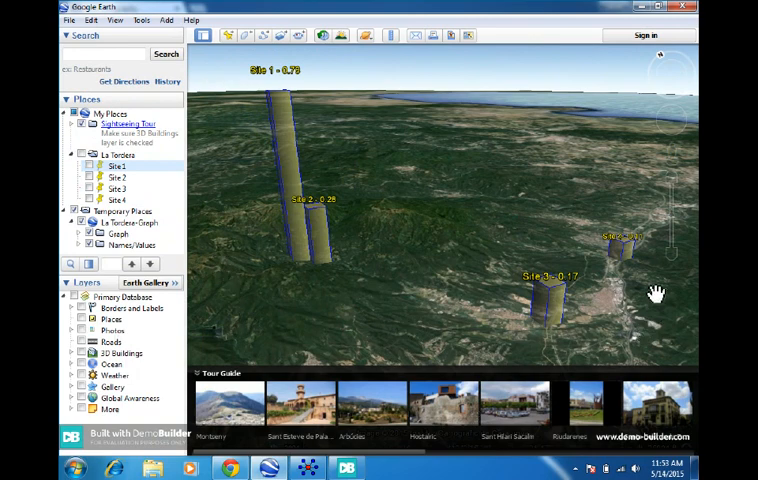
mouse_move(506, 151)
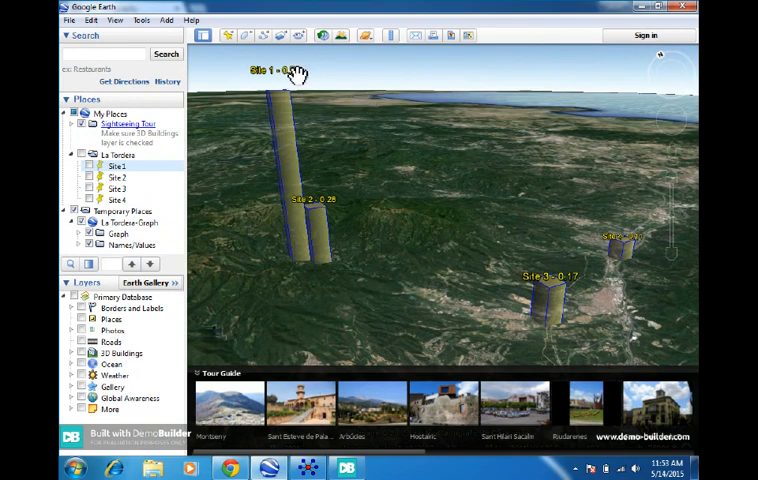
mouse_move(378, 182)
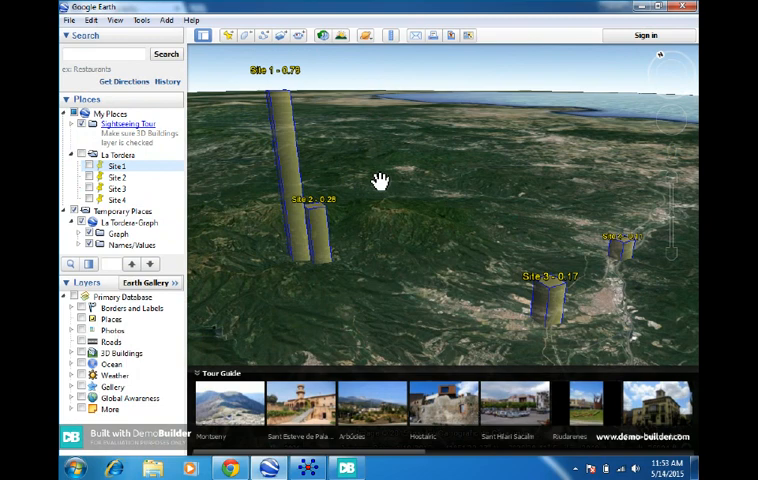